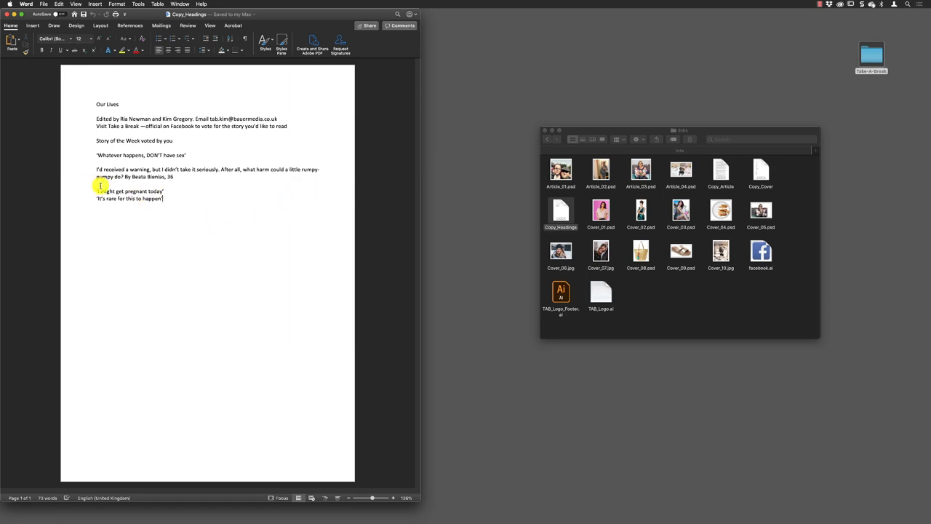
Step: Select the two pull quote lines at the end of the Word article copy
left_click_drag(96, 191, 164, 199)
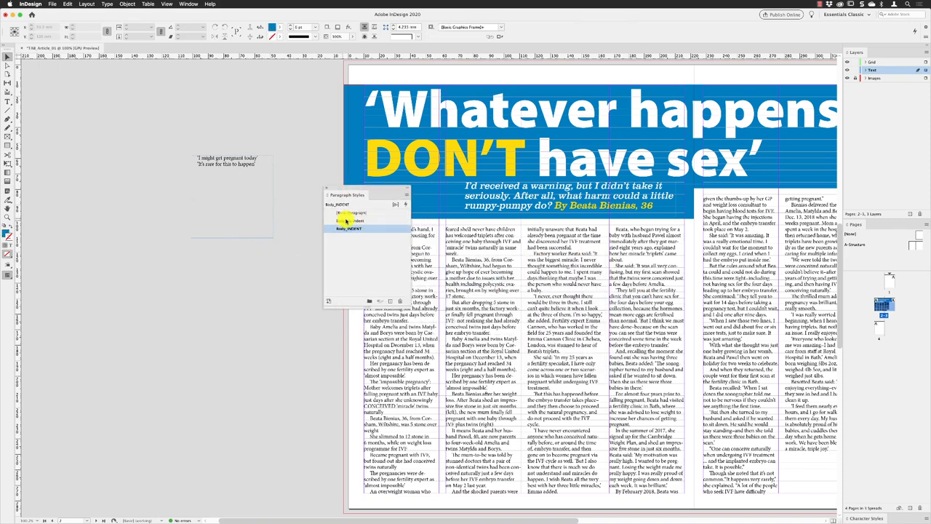
Step: Apply [Basic Paragraph] to the pasted quotes and place the cursor in the quote frame
left_click(351, 230)
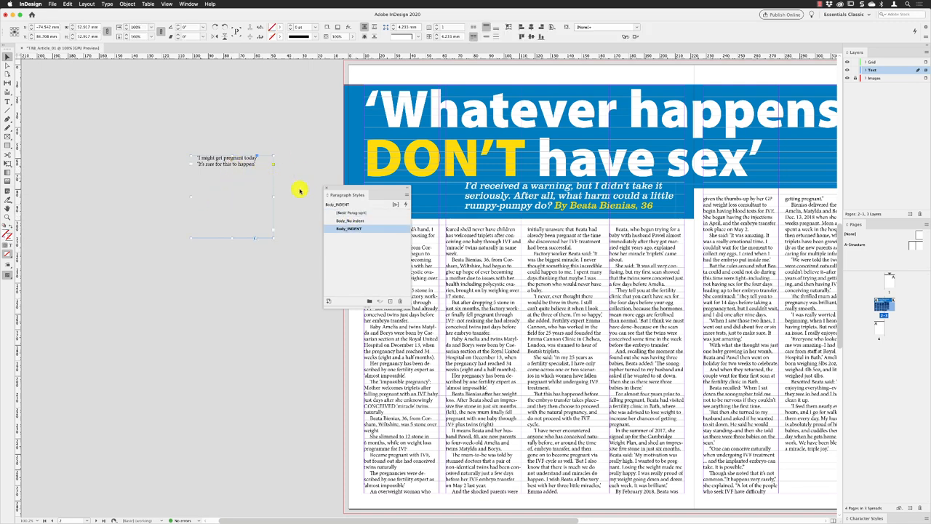
left_click(249, 166)
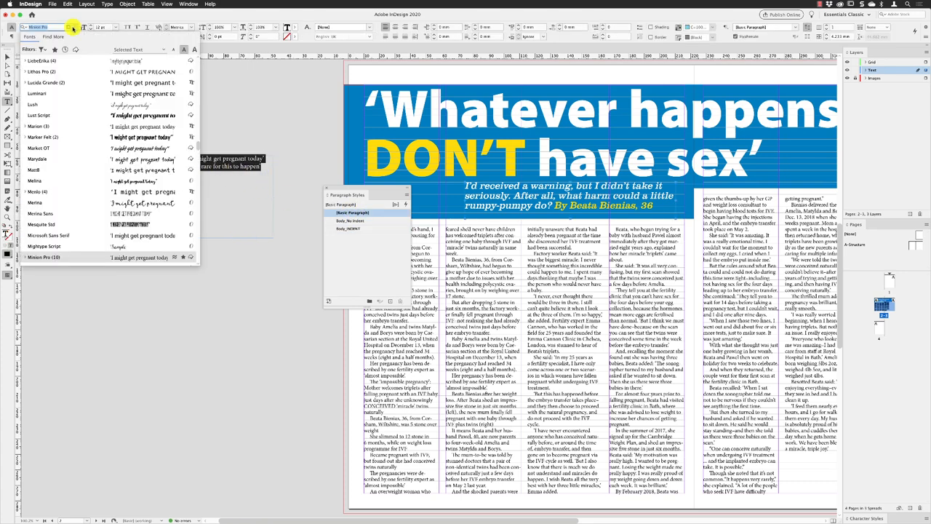
Step: Choose Regular Oblique from the Clarendon URW font styles for the quote text
scroll("down", 3)
type("Clarendon URW")
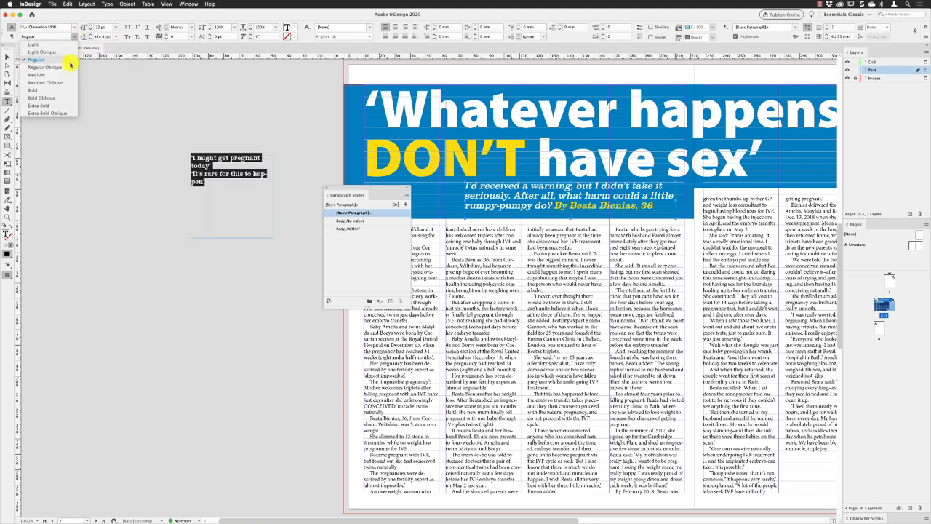
left_click(45, 68)
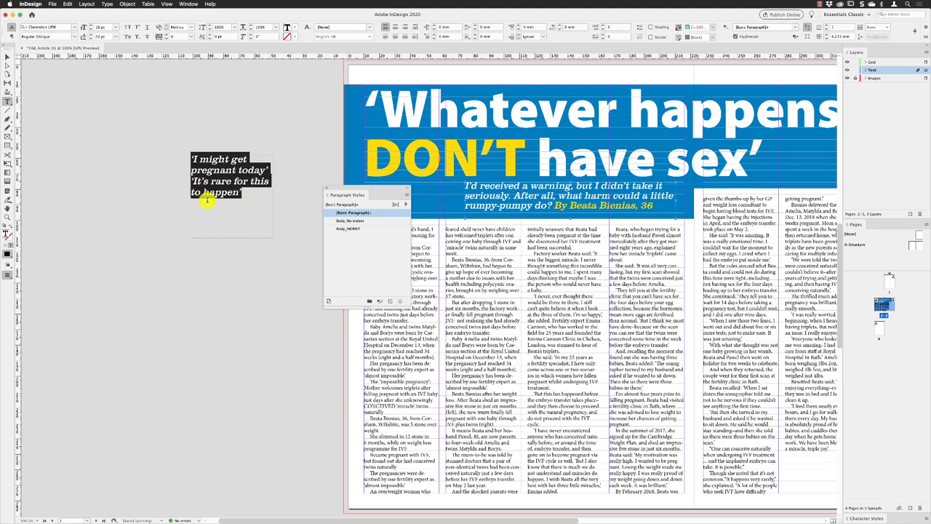
mouse_move(206, 198)
type("Pull quote")
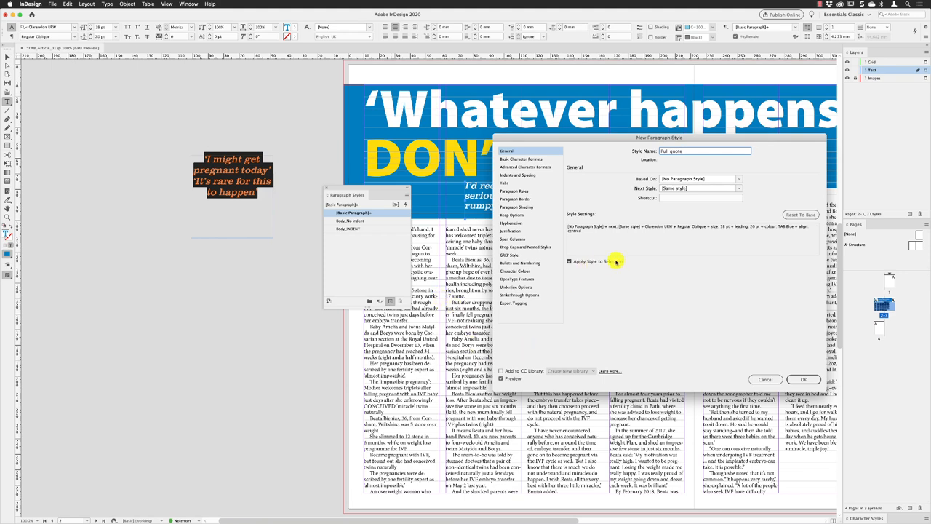
Step: Confirm the new 'Pull quote' paragraph style and apply it to the selected quotes
left_click(803, 379)
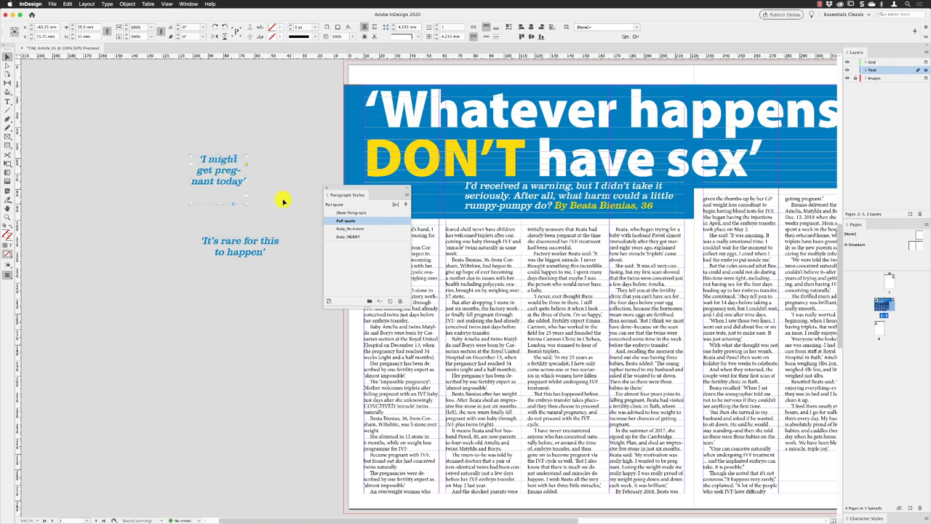
Step: Edit the Pull quote style's Hyphenation settings to untick Hyphenate, and confirm
right_click(350, 220)
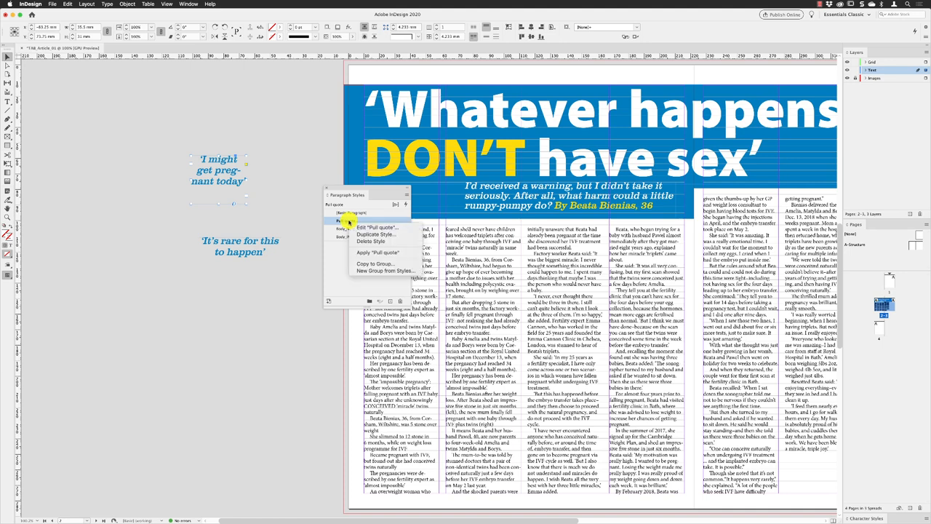
left_click(351, 221)
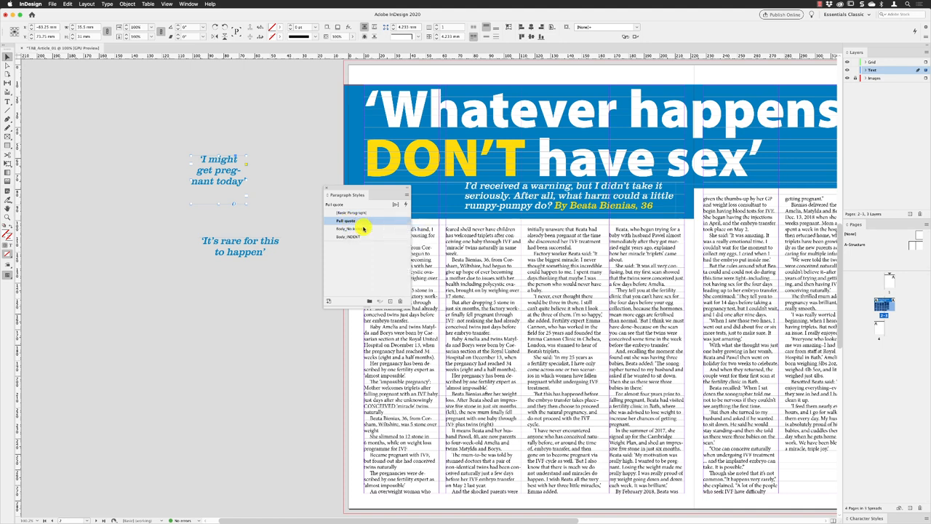
double_click(346, 219)
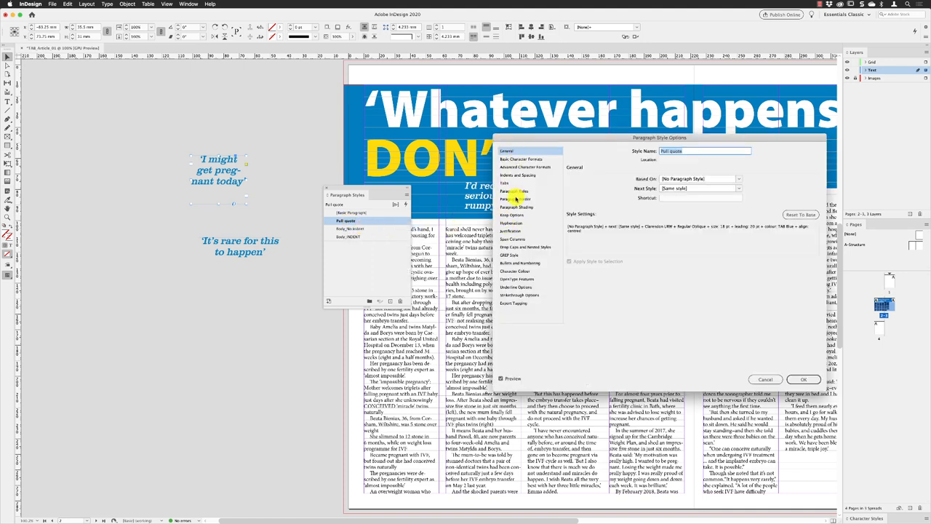
left_click(511, 223)
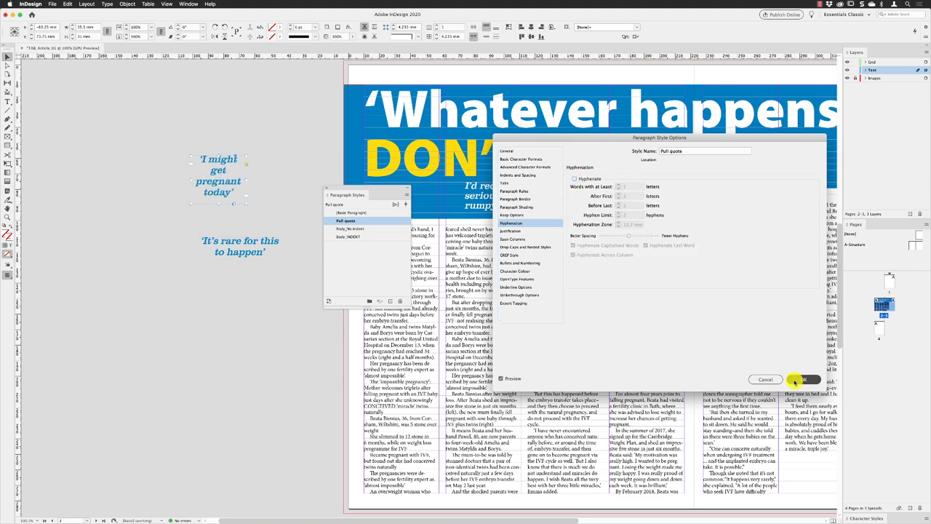
left_click(803, 379)
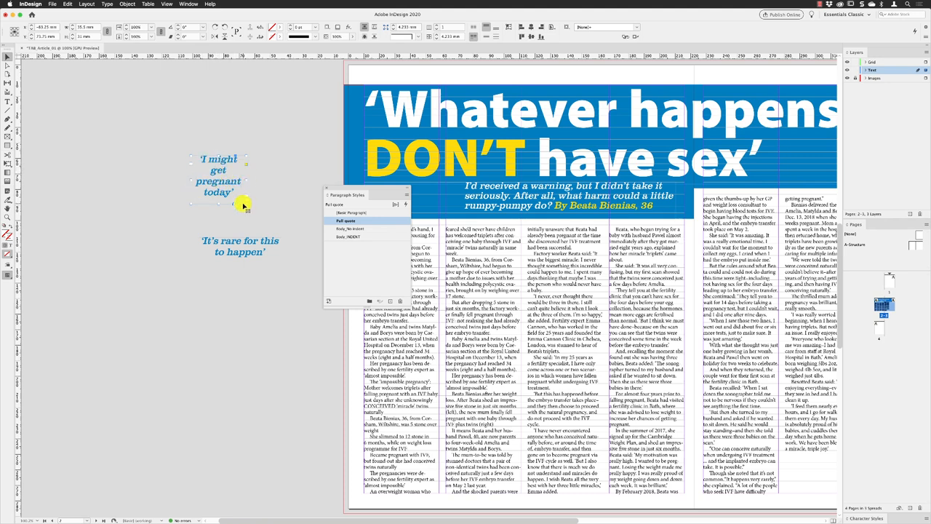
mouse_move(358, 180)
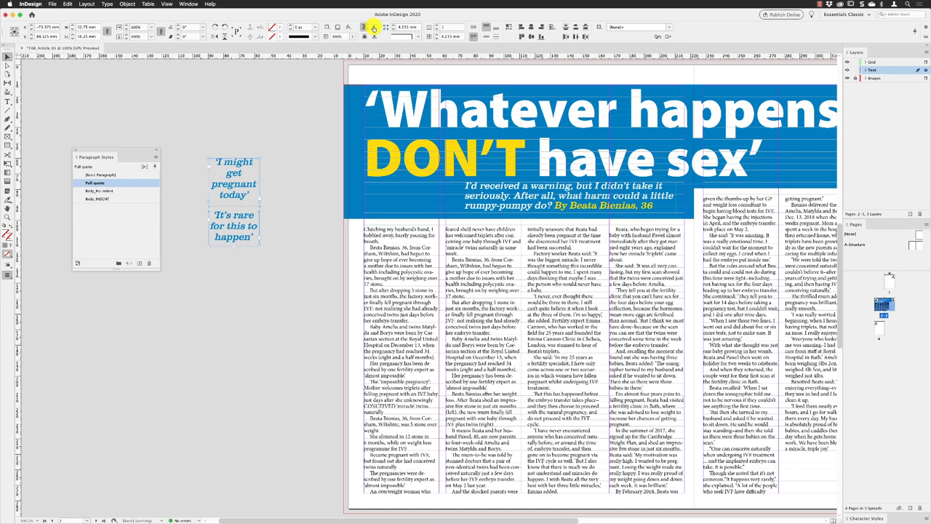
mouse_move(379, 27)
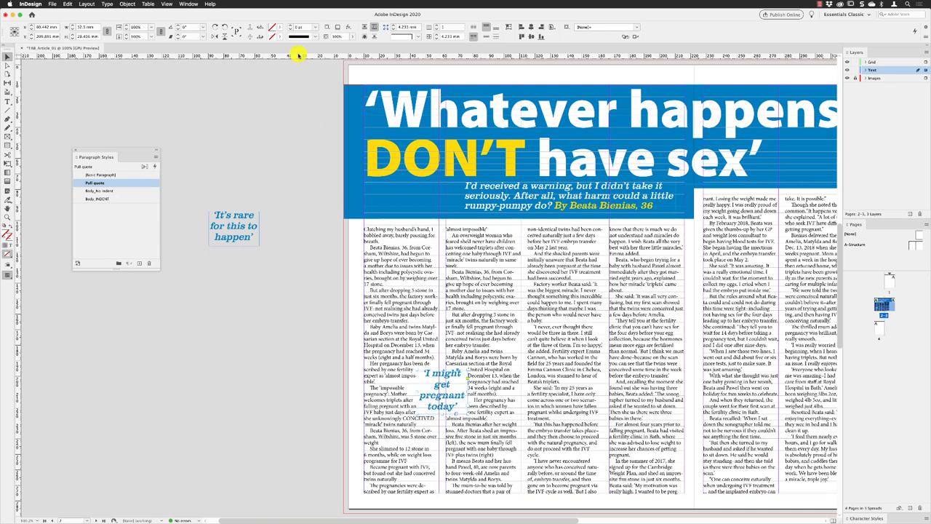
Step: Show the Text Wrap panel from the Window menu
left_click(189, 3)
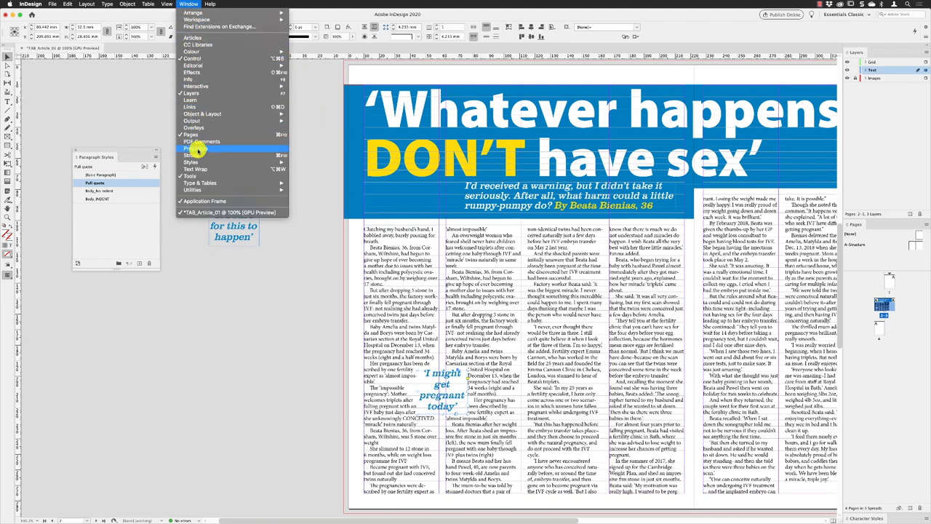
left_click(195, 169)
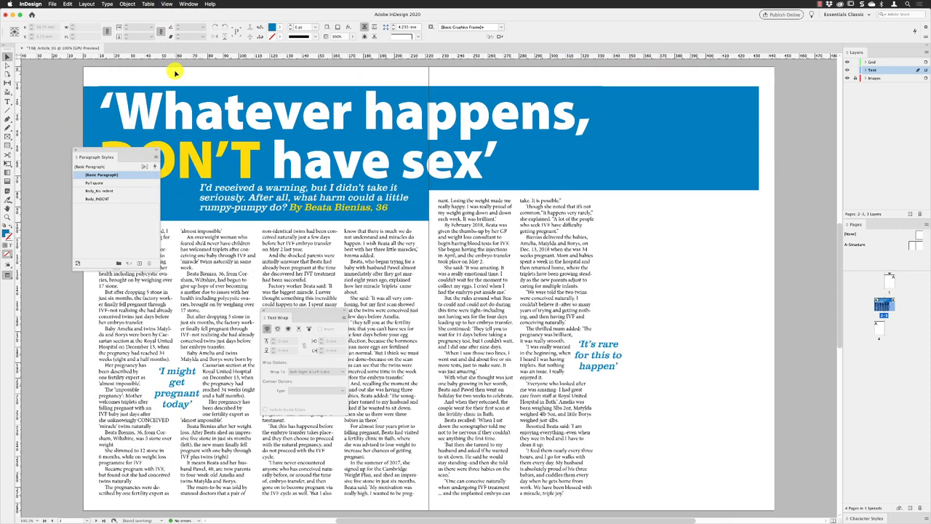
mouse_move(804, 147)
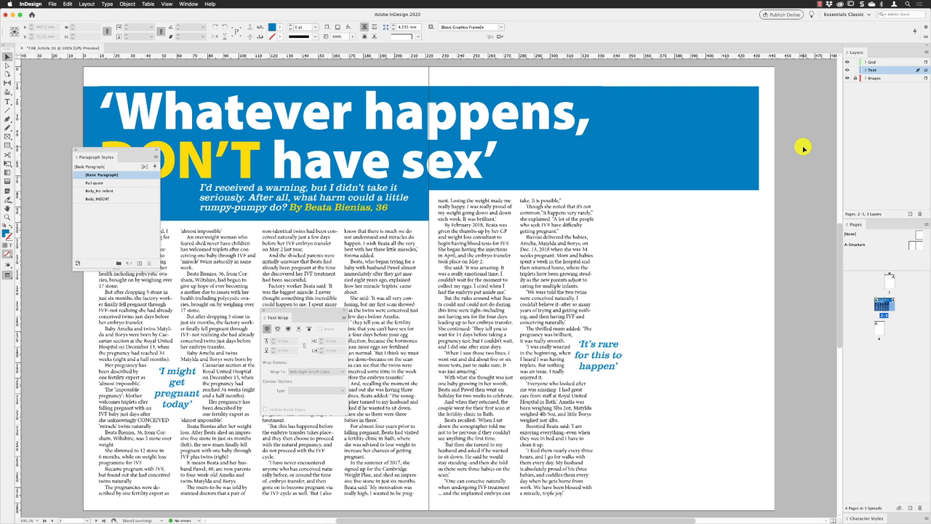